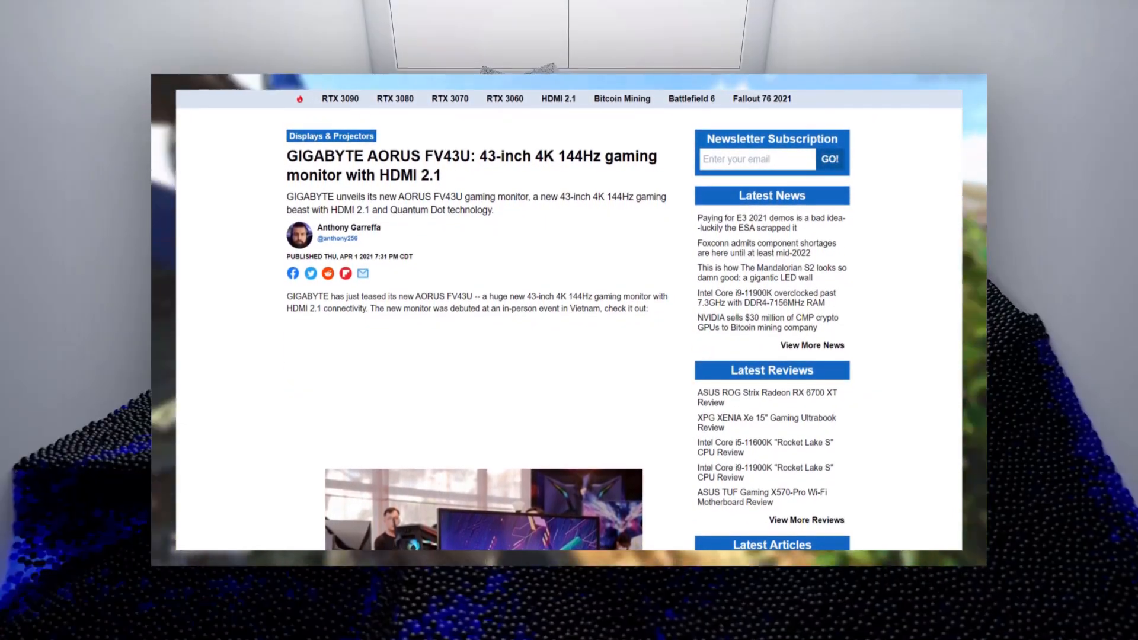
scroll(up, 3)
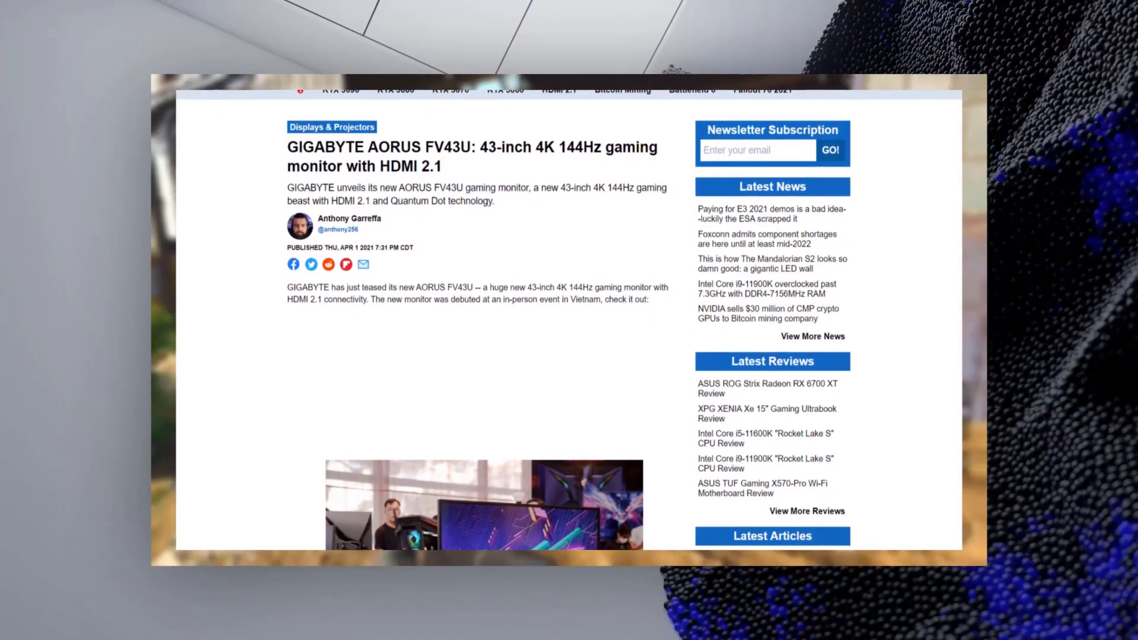
scroll(down, 3)
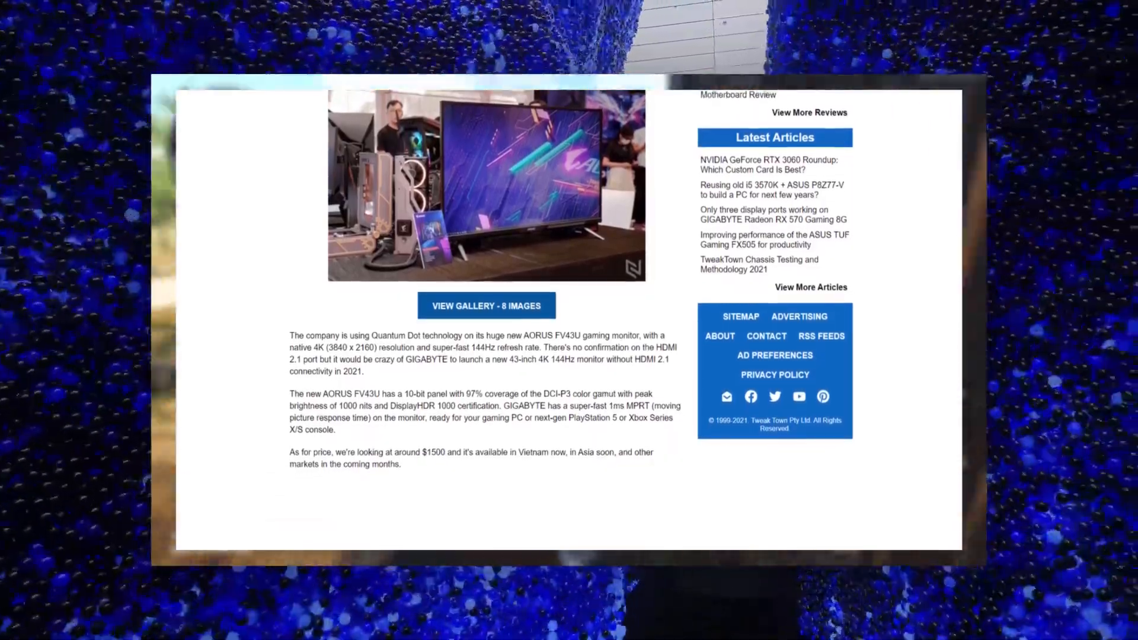
scroll(up, 3)
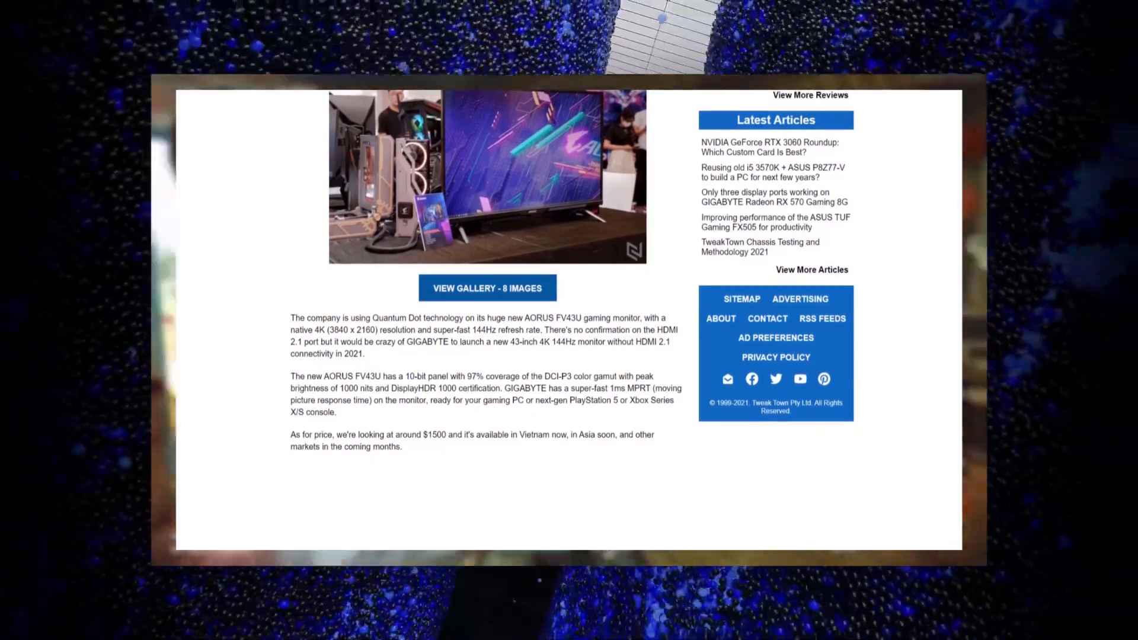
scroll(up, 3)
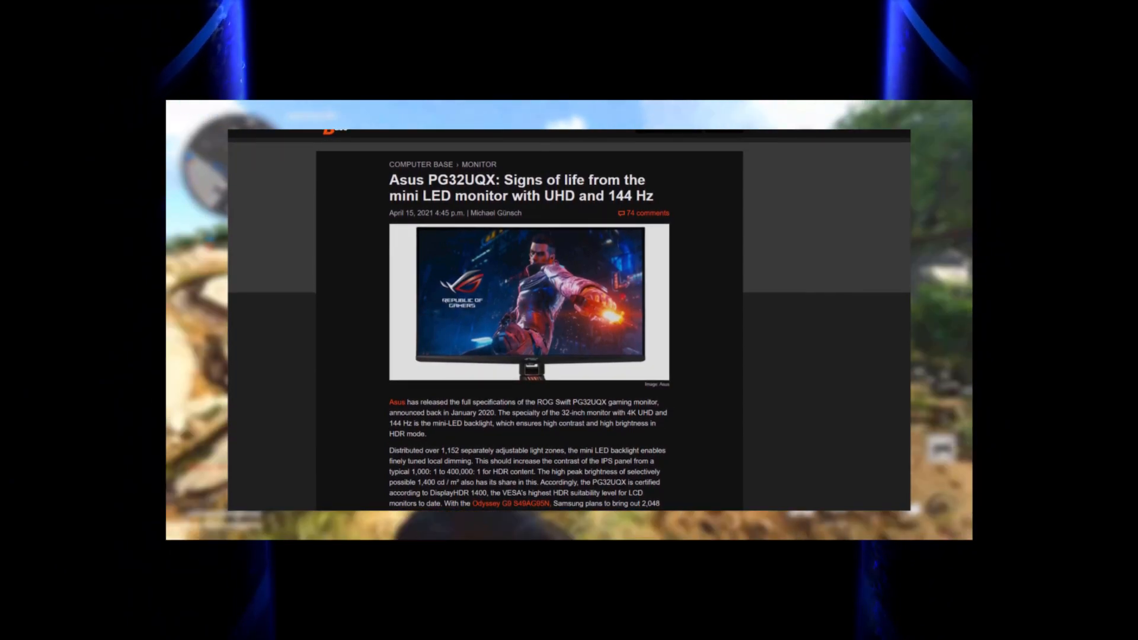
scroll(down, 3)
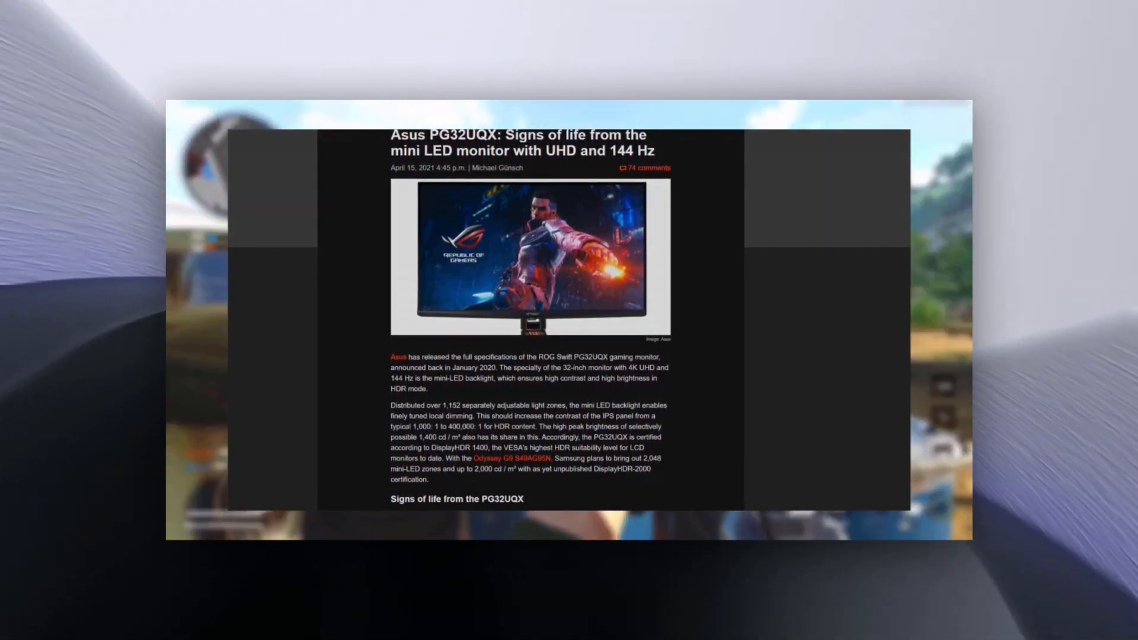
scroll(down, 3)
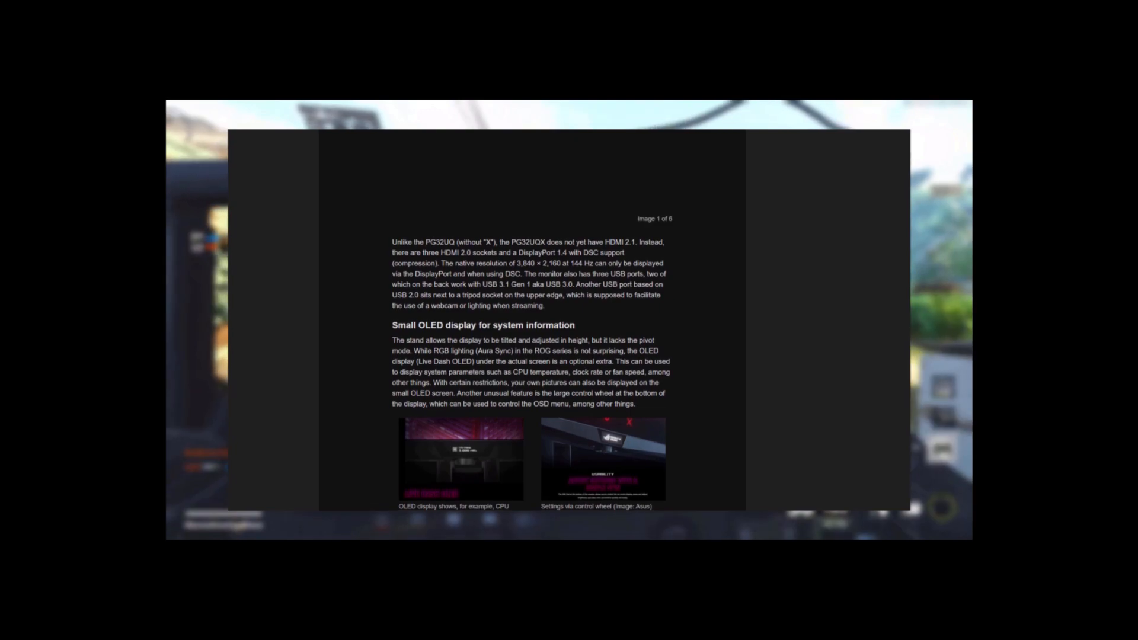
scroll(up, 3)
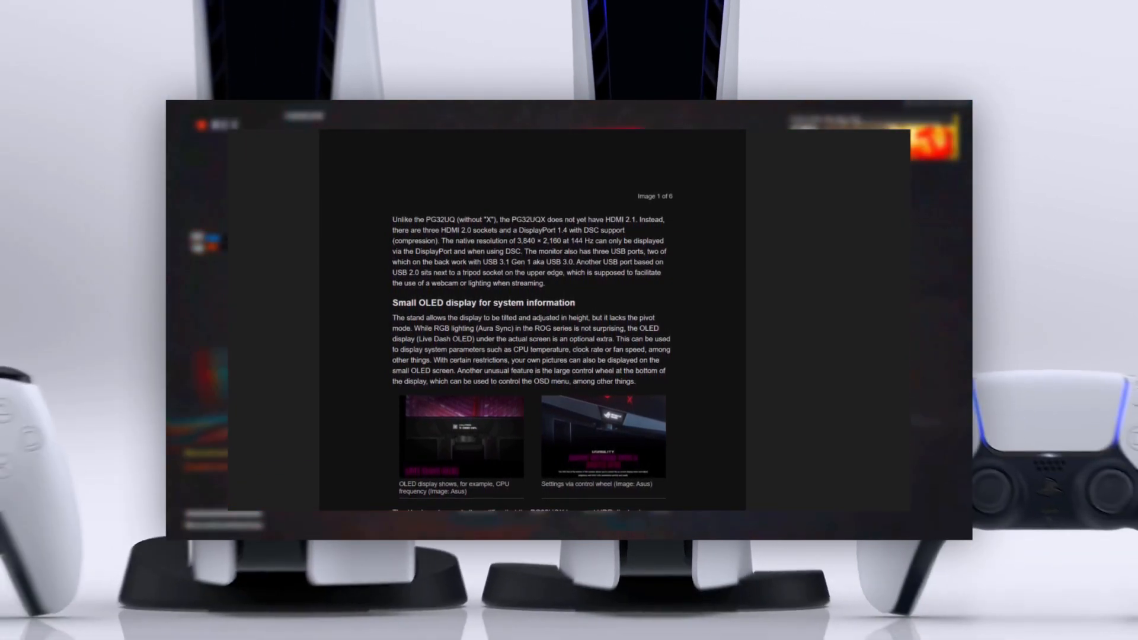
scroll(down, 3)
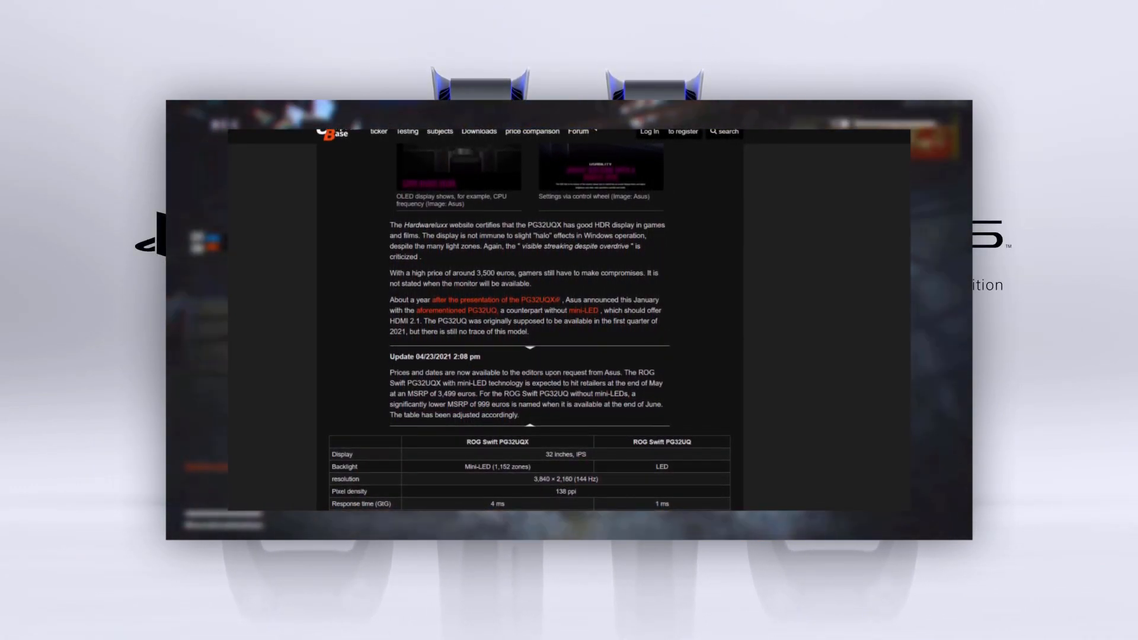
scroll(down, 3)
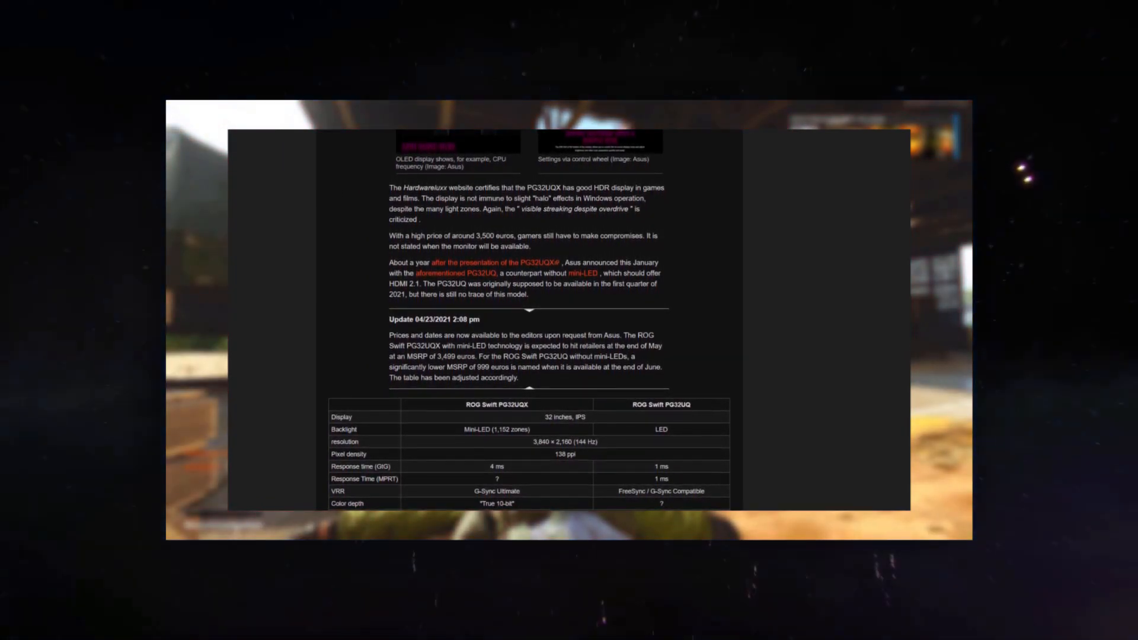
scroll(down, 3)
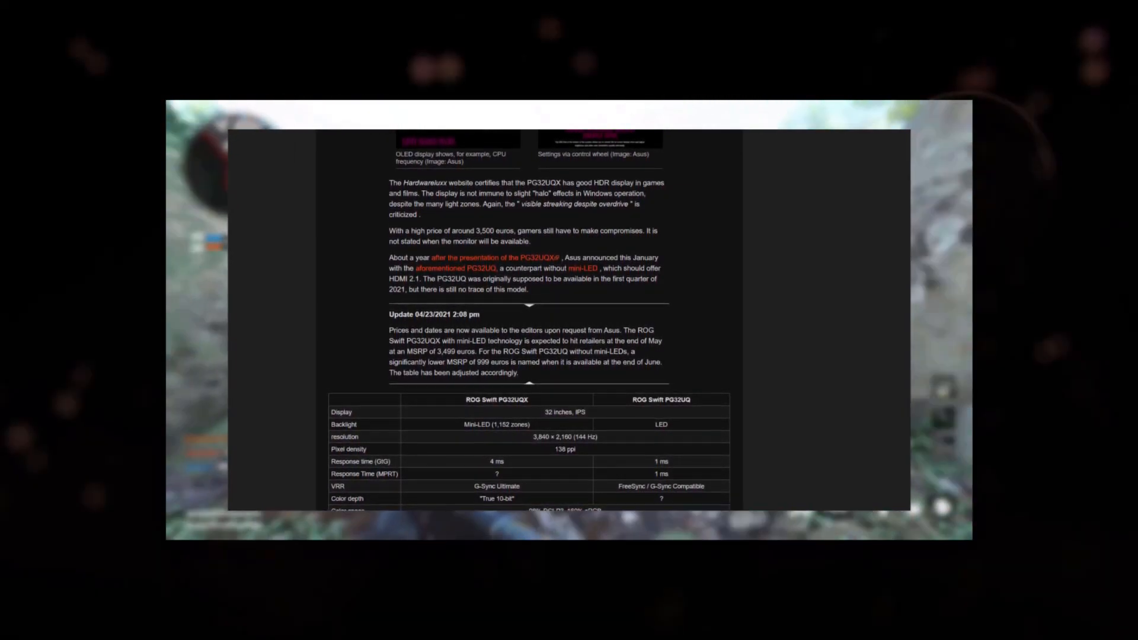
scroll(down, 3)
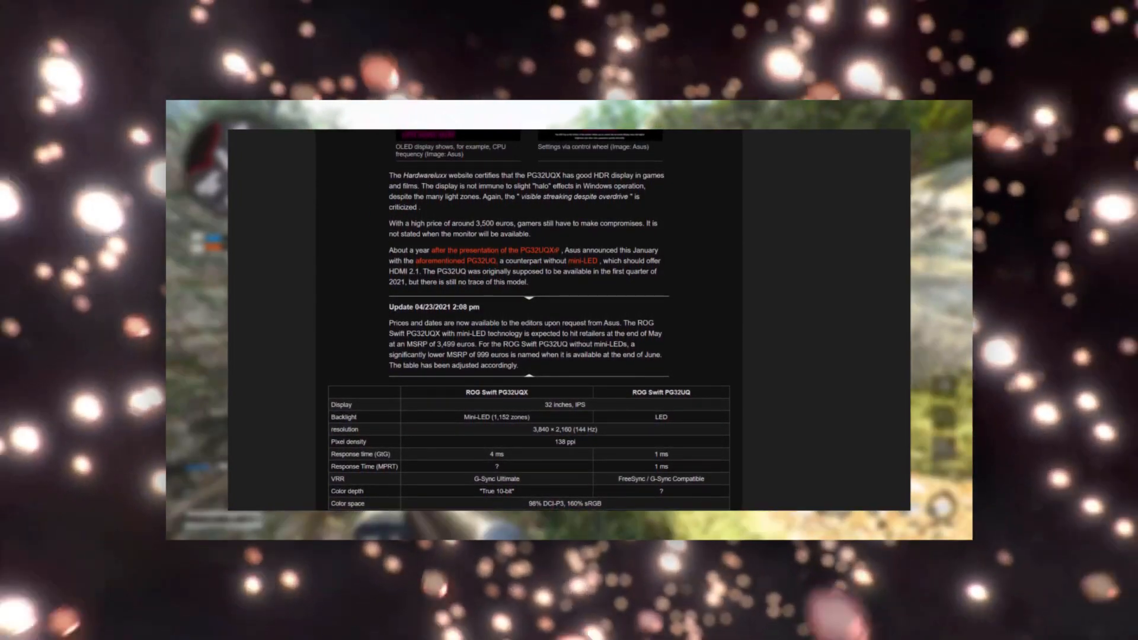
scroll(down, 3)
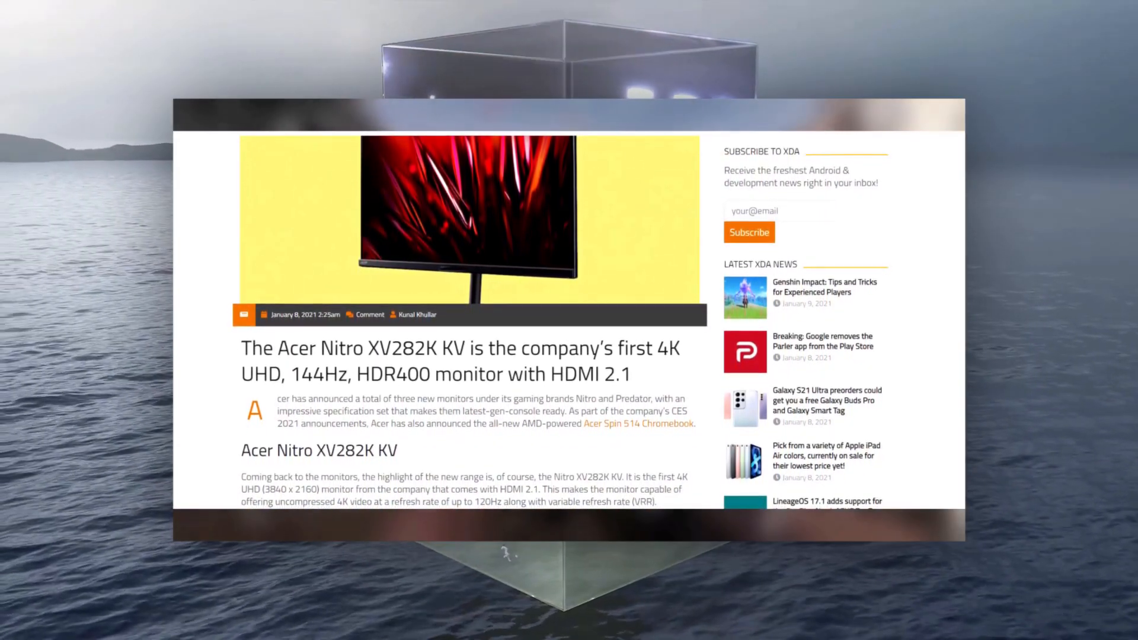
scroll(down, 3)
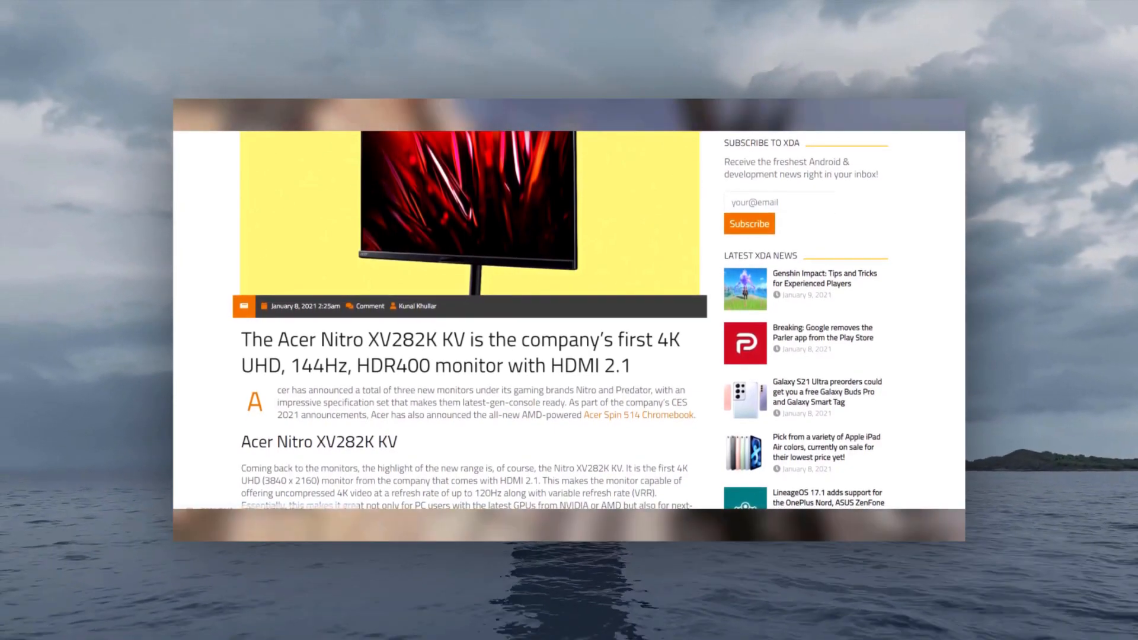
scroll(down, 3)
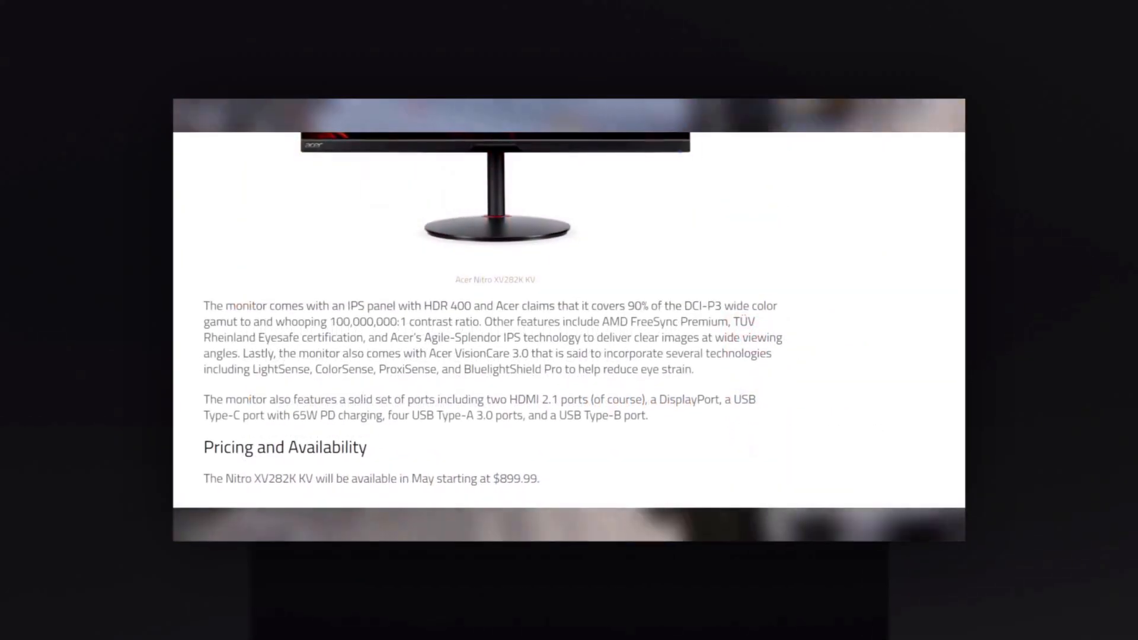
scroll(down, 3)
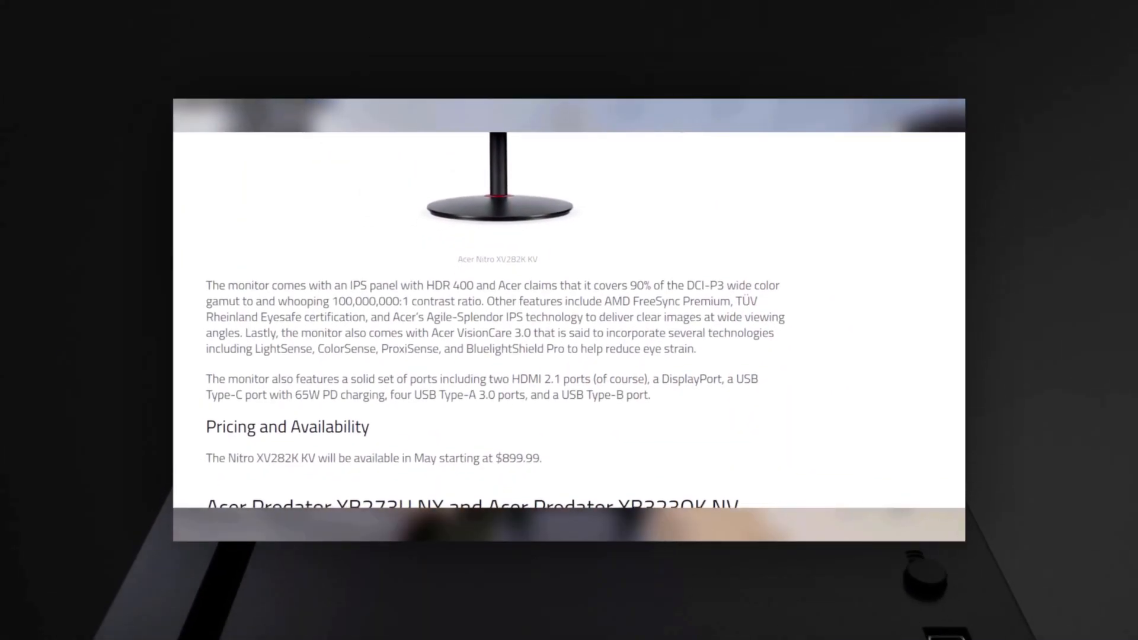
scroll(down, 3)
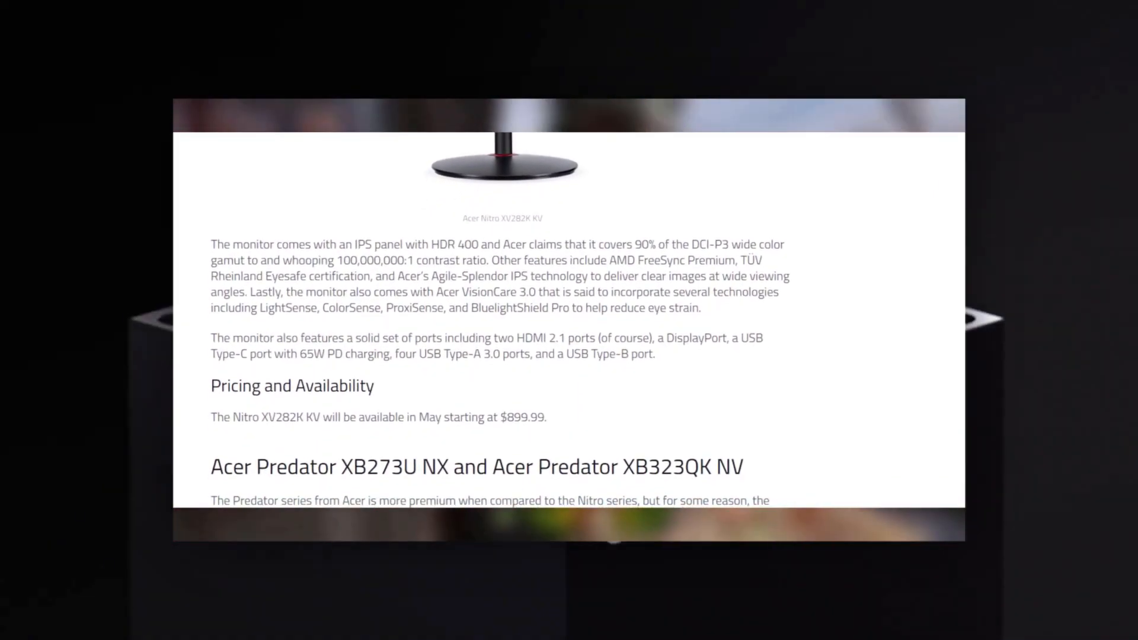
scroll(down, 3)
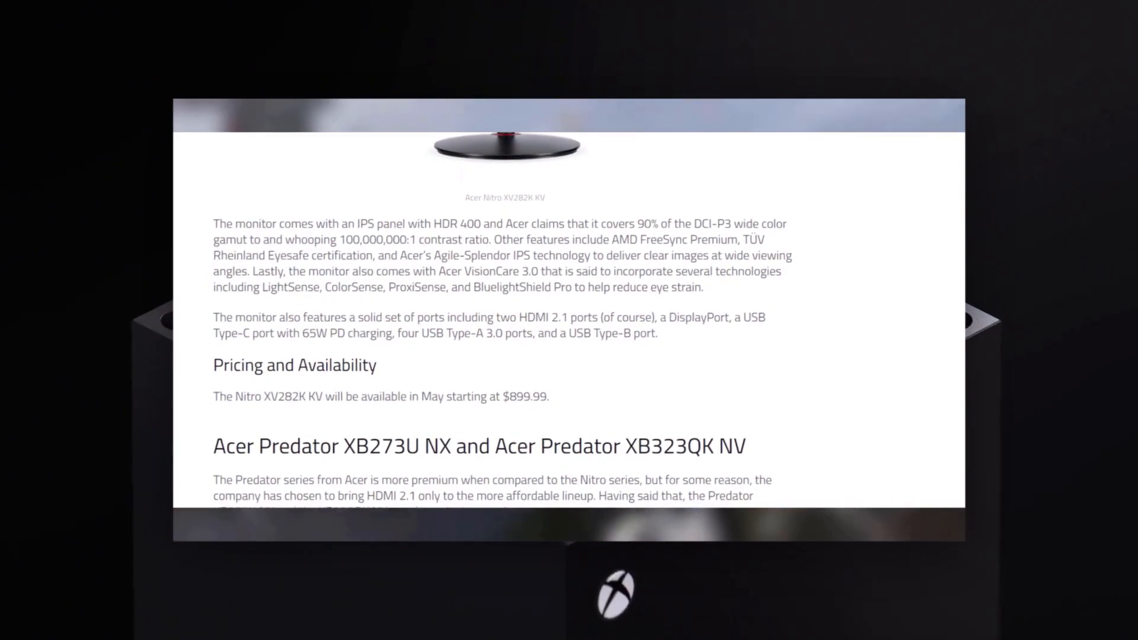
scroll(down, 3)
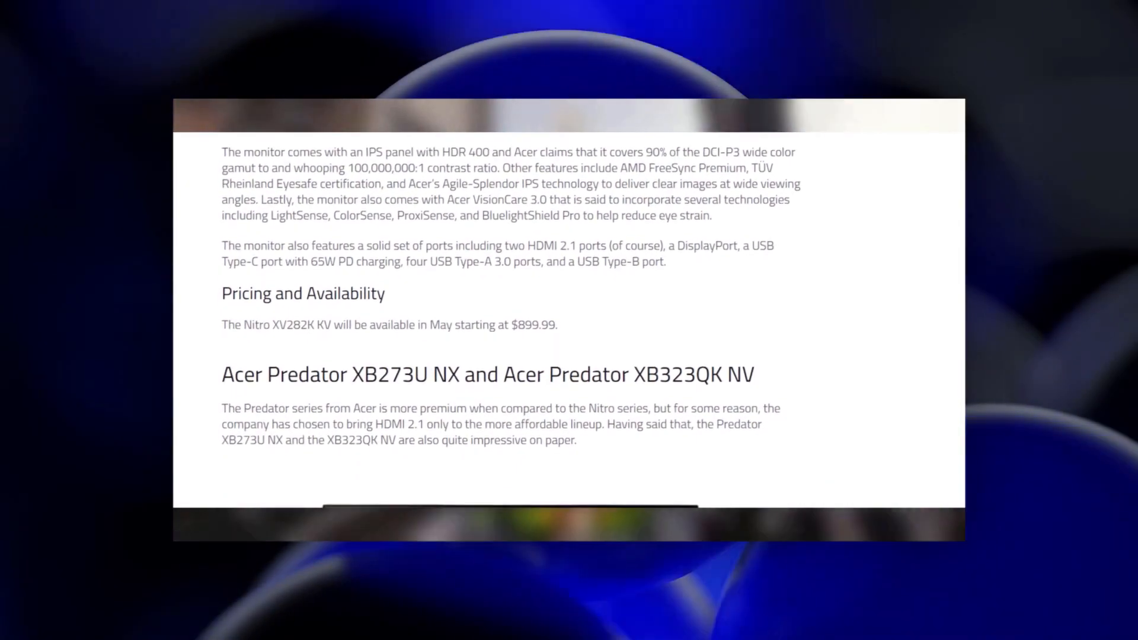
scroll(down, 3)
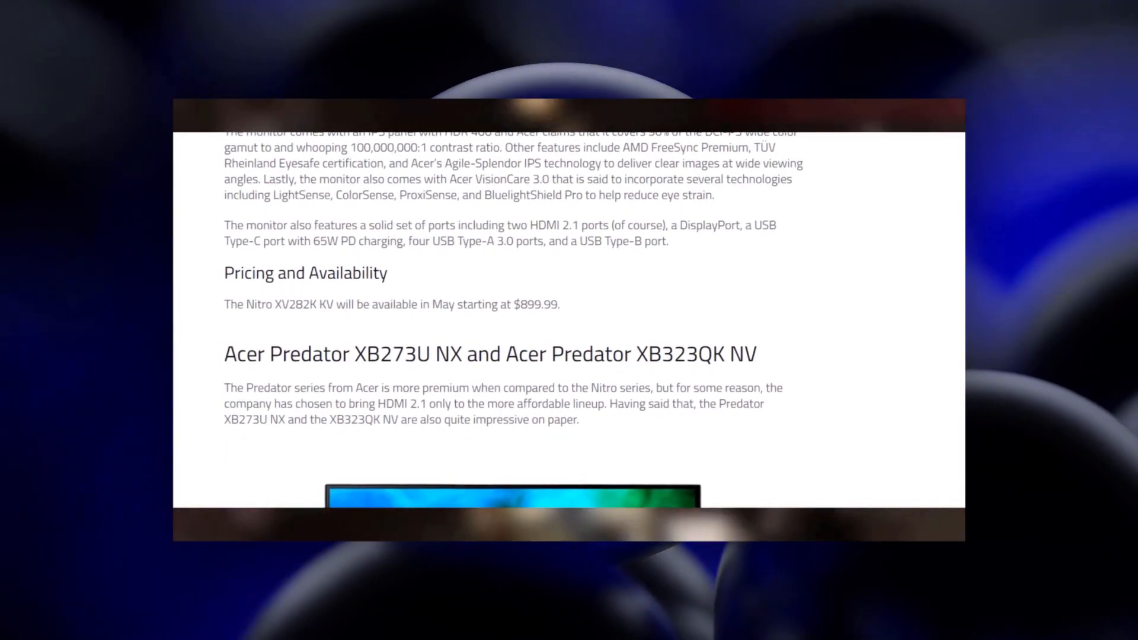
scroll(up, 3)
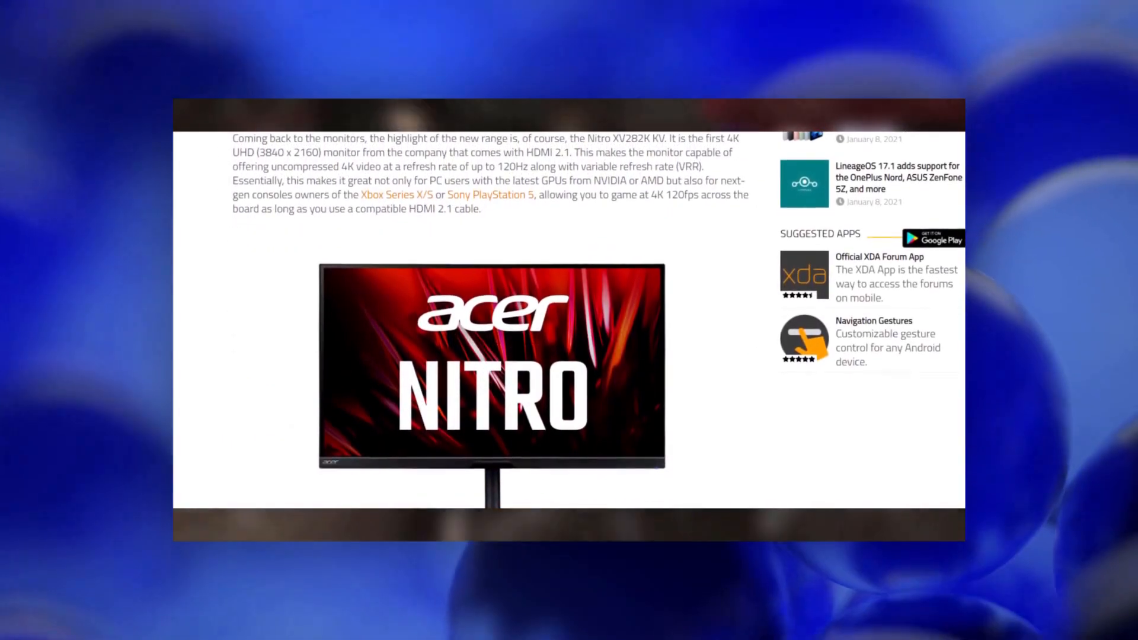
scroll(down, 3)
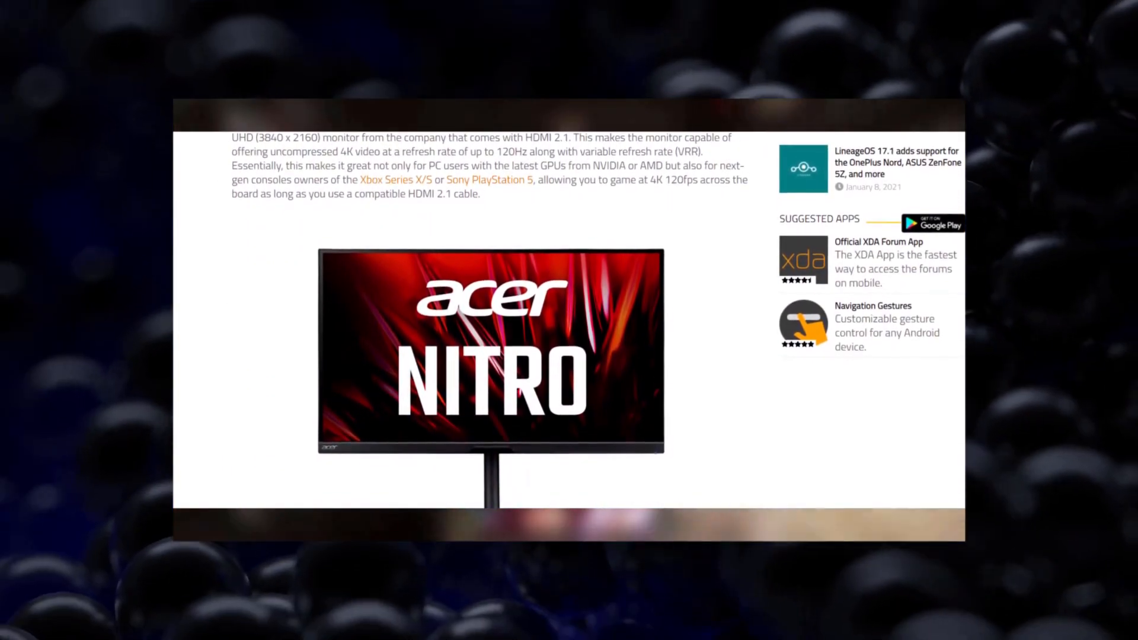
scroll(down, 3)
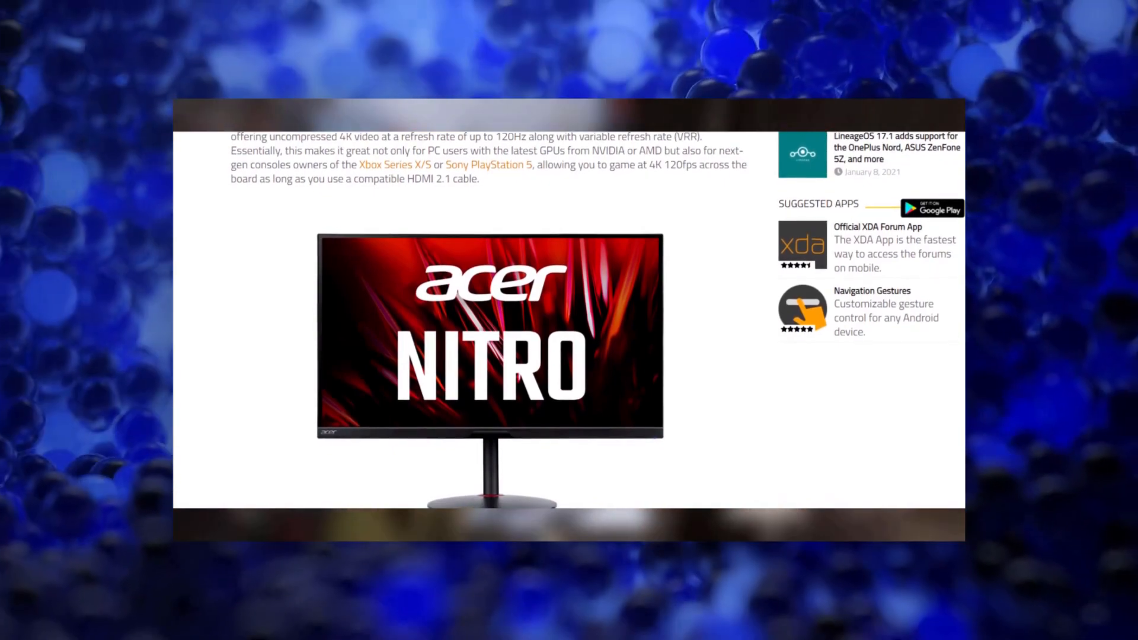
scroll(down, 3)
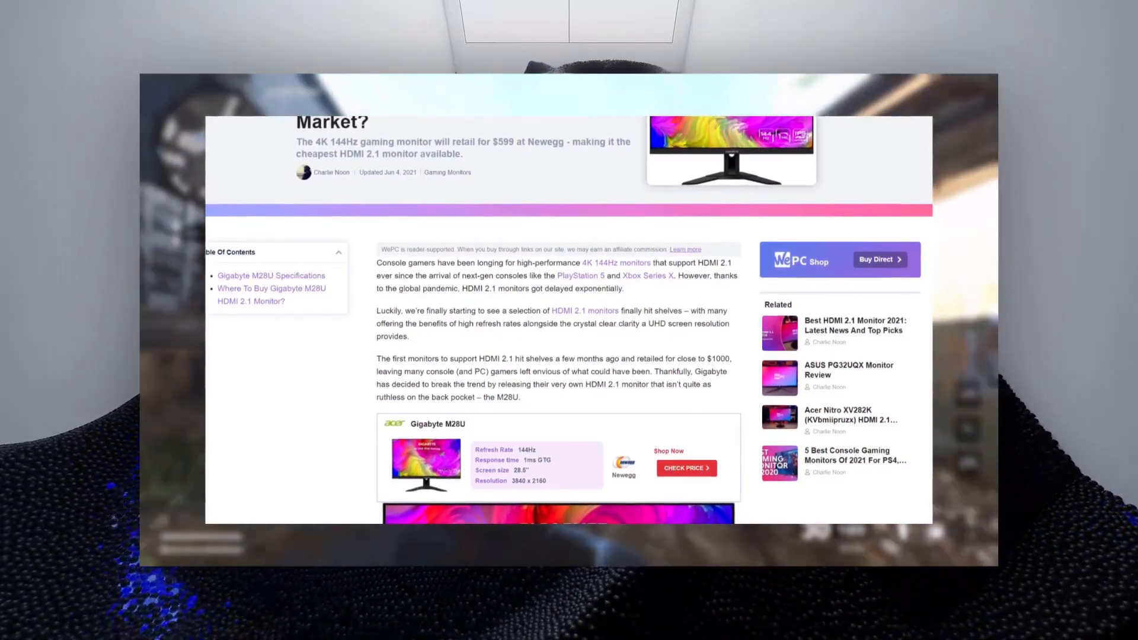
scroll(down, 3)
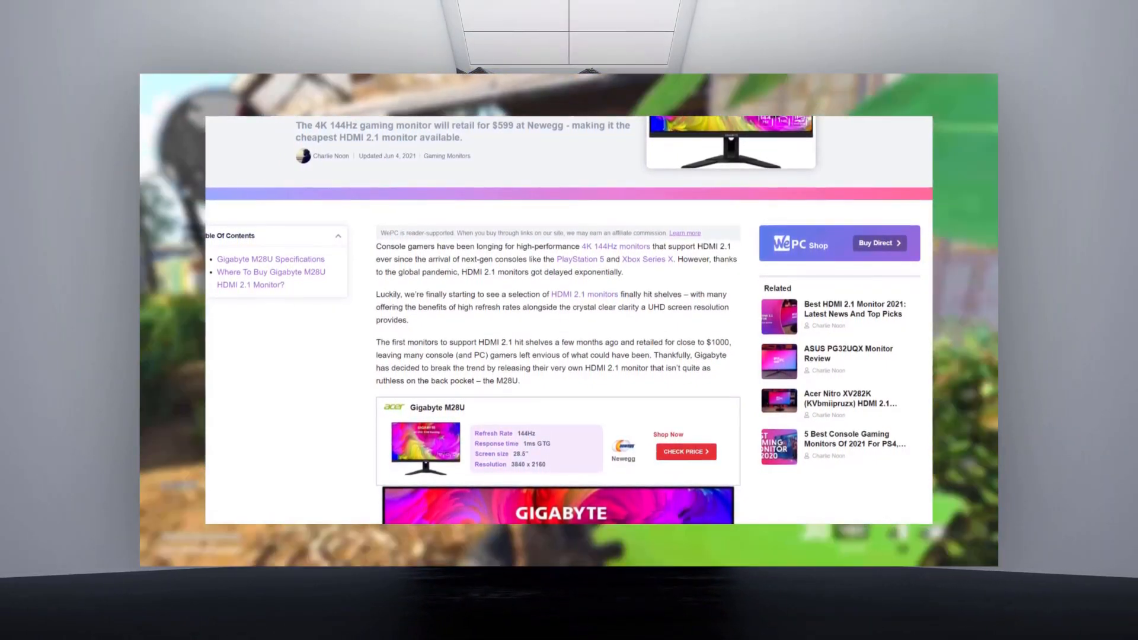
scroll(down, 3)
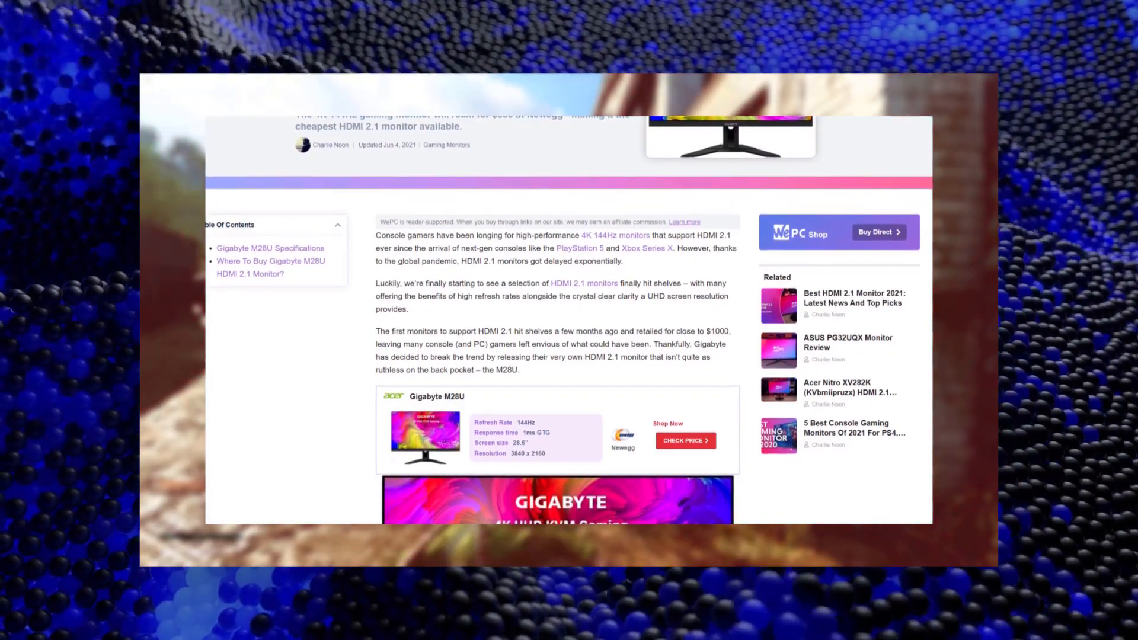
scroll(down, 3)
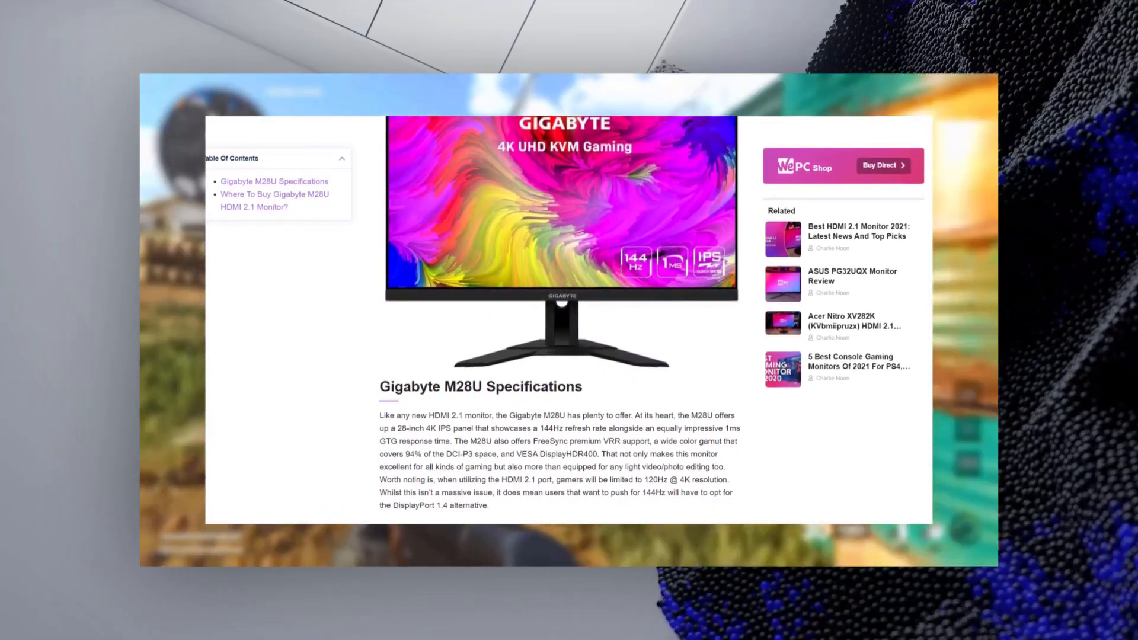
scroll(down, 3)
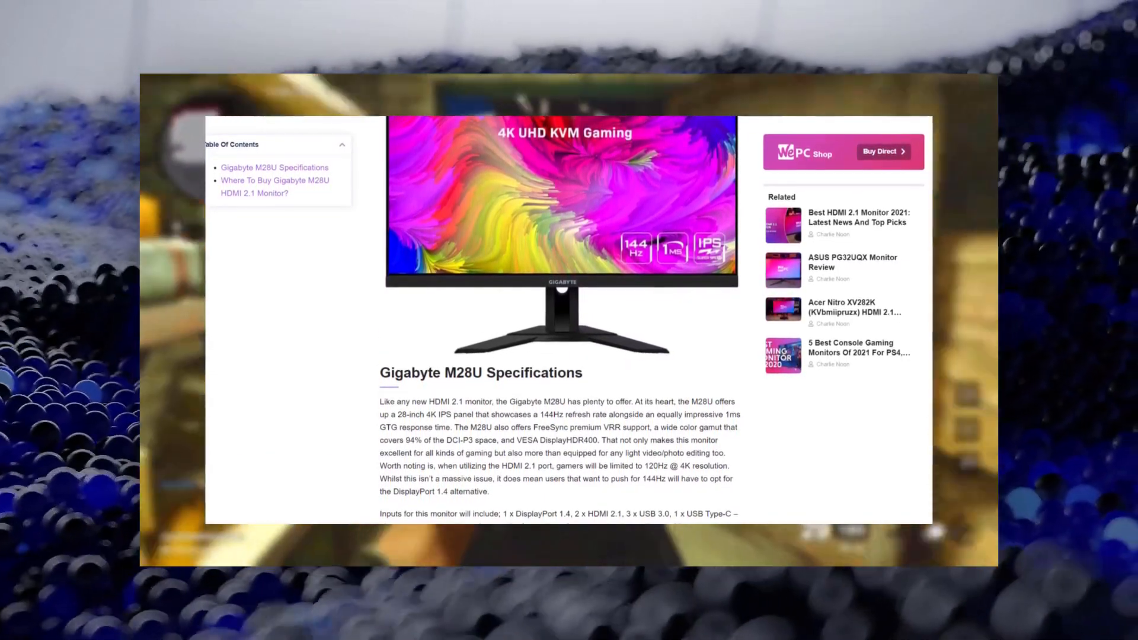
scroll(down, 3)
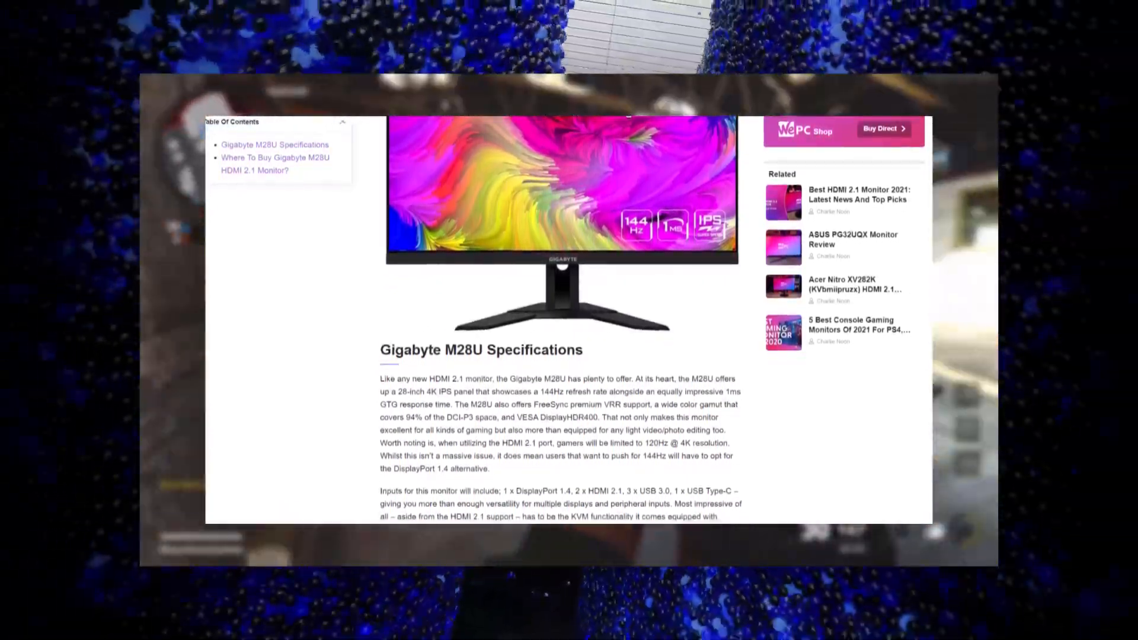
scroll(down, 3)
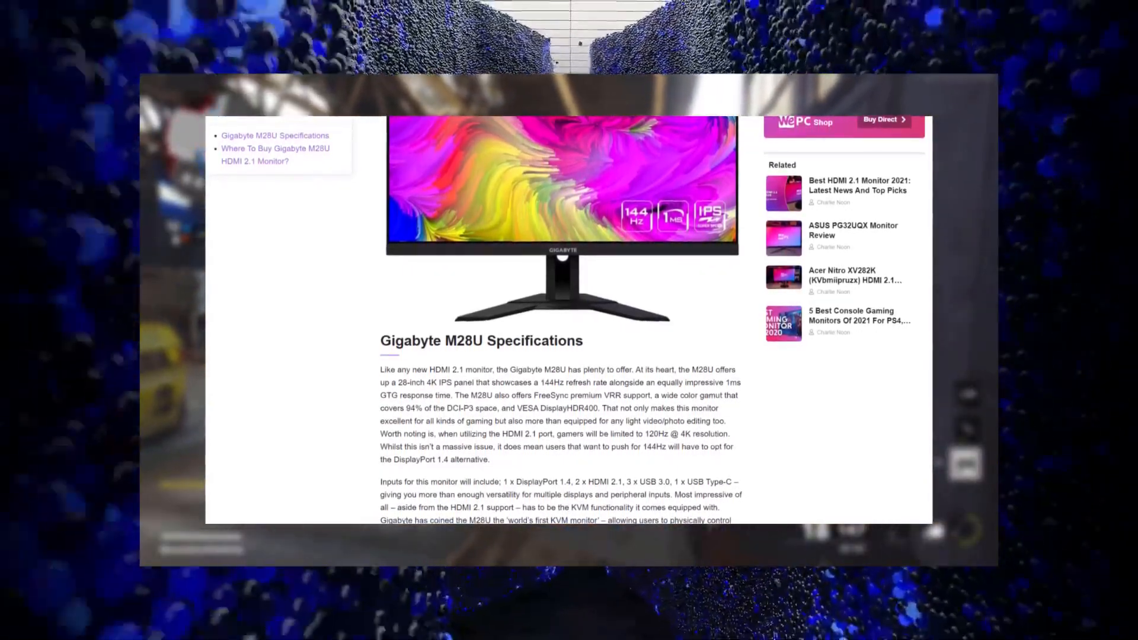
scroll(down, 3)
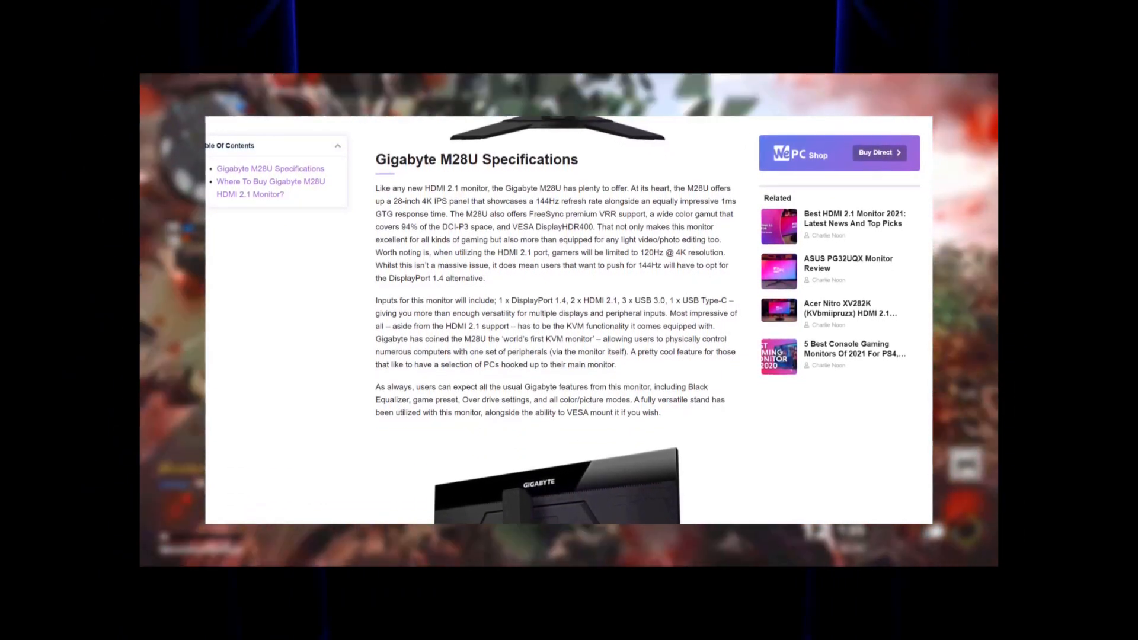
scroll(up, 3)
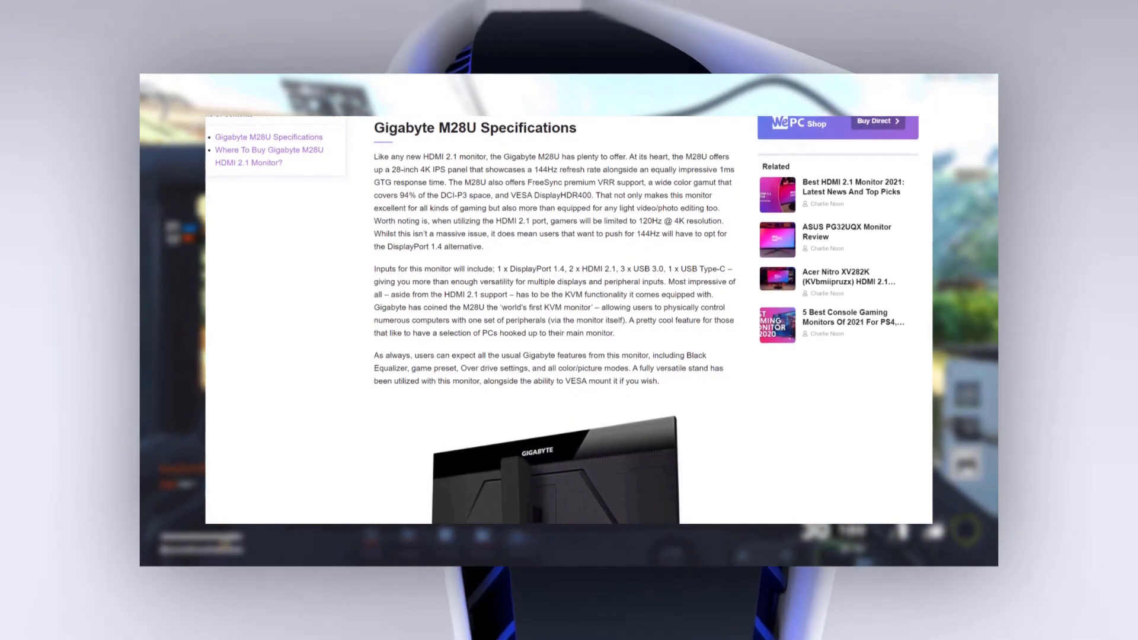
scroll(down, 3)
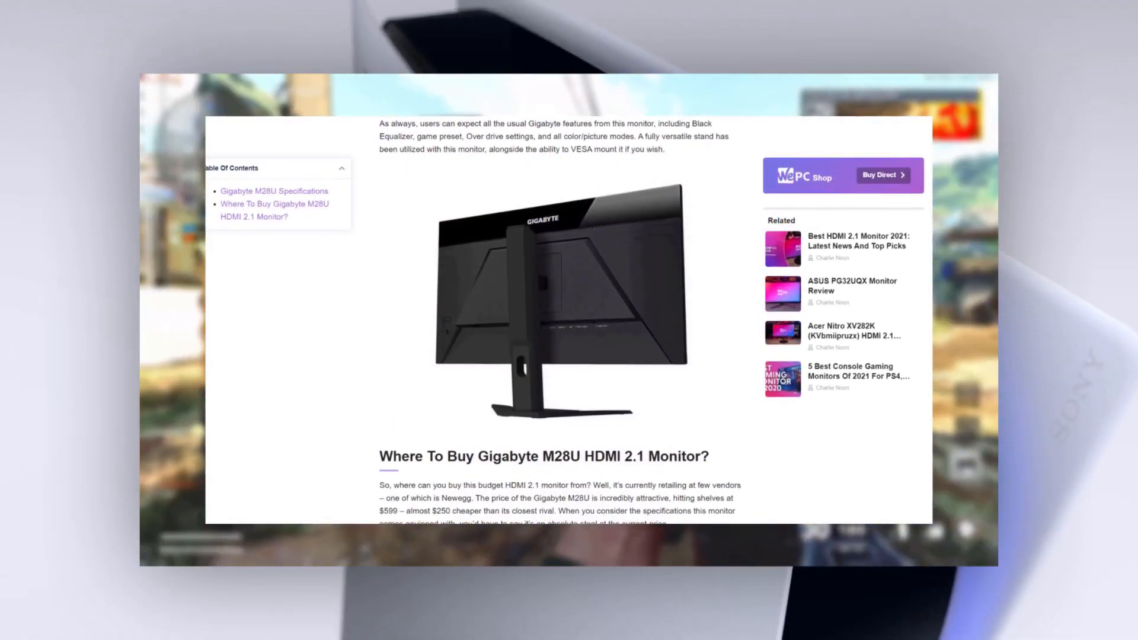
scroll(down, 3)
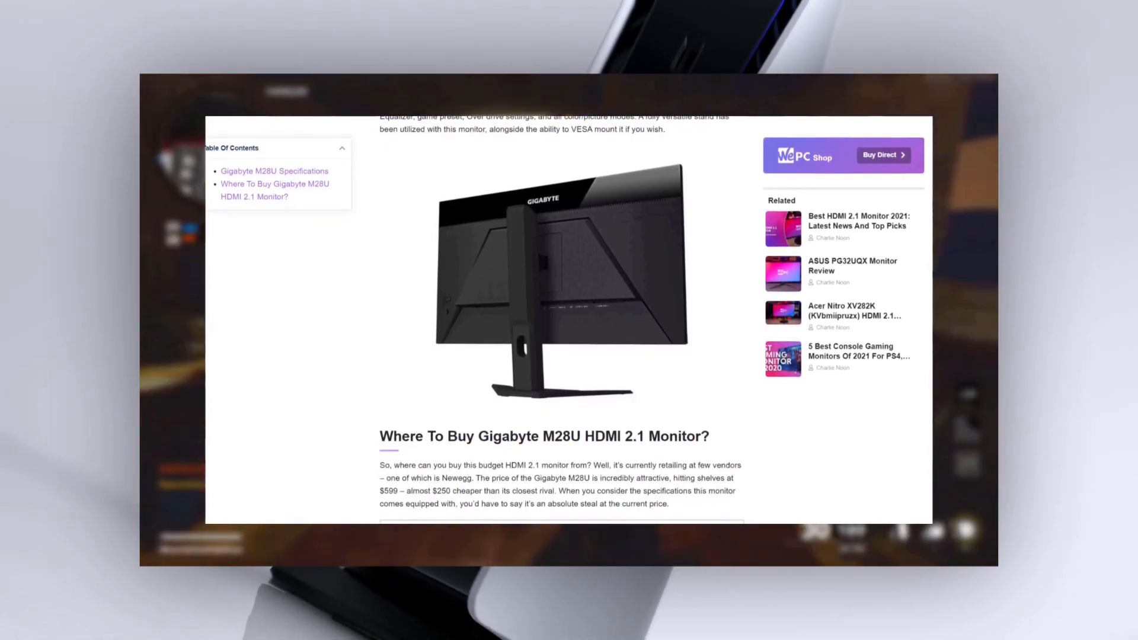
scroll(down, 3)
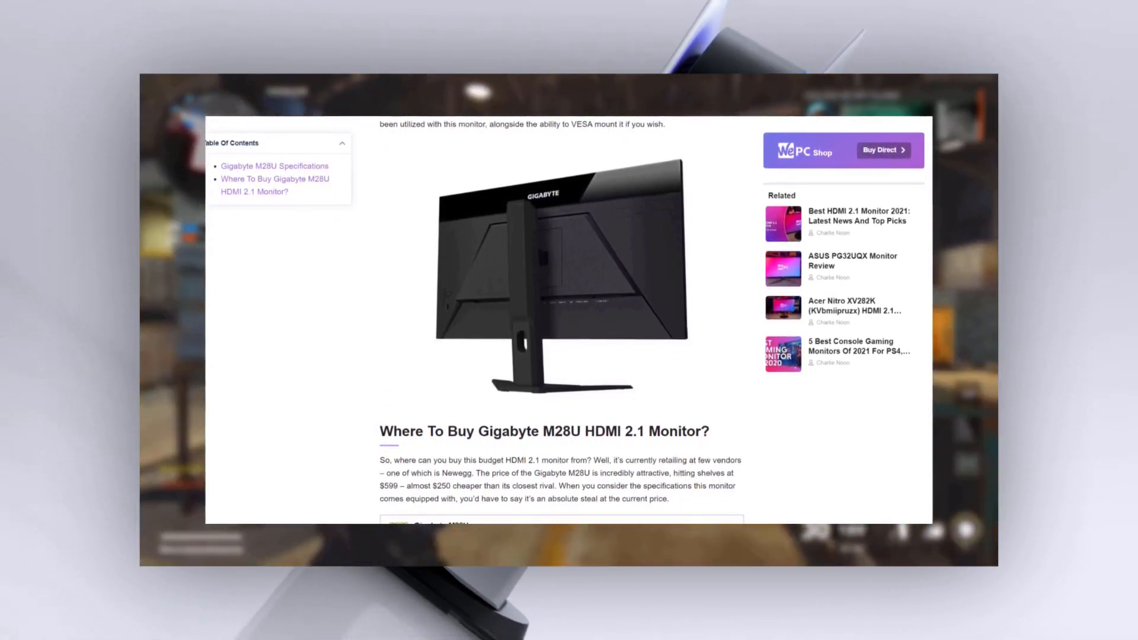
scroll(down, 3)
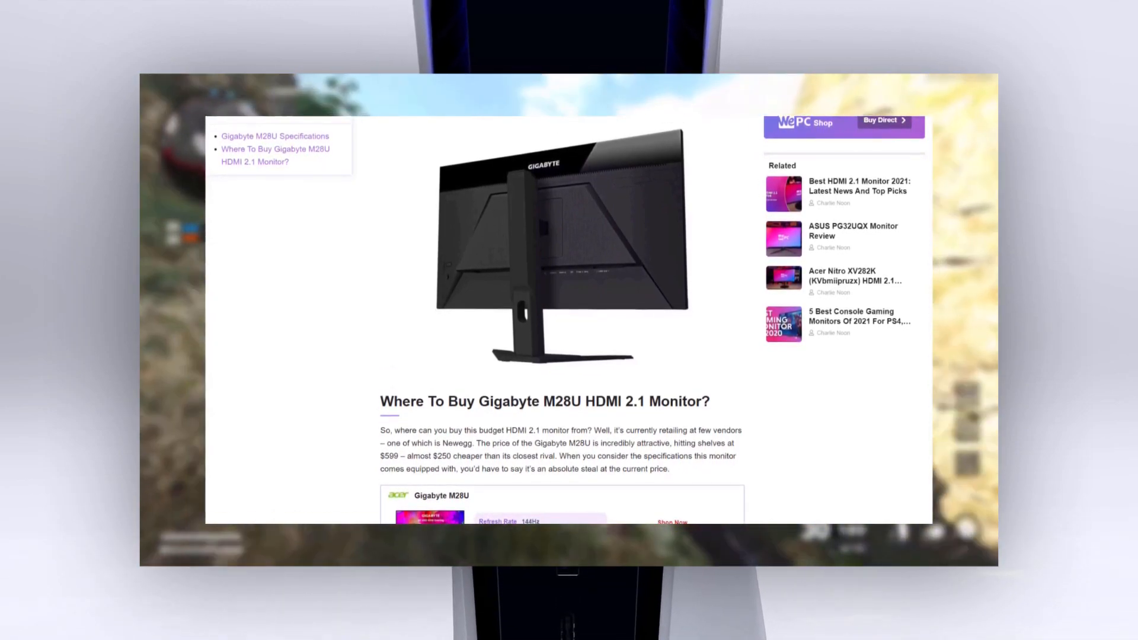
scroll(down, 3)
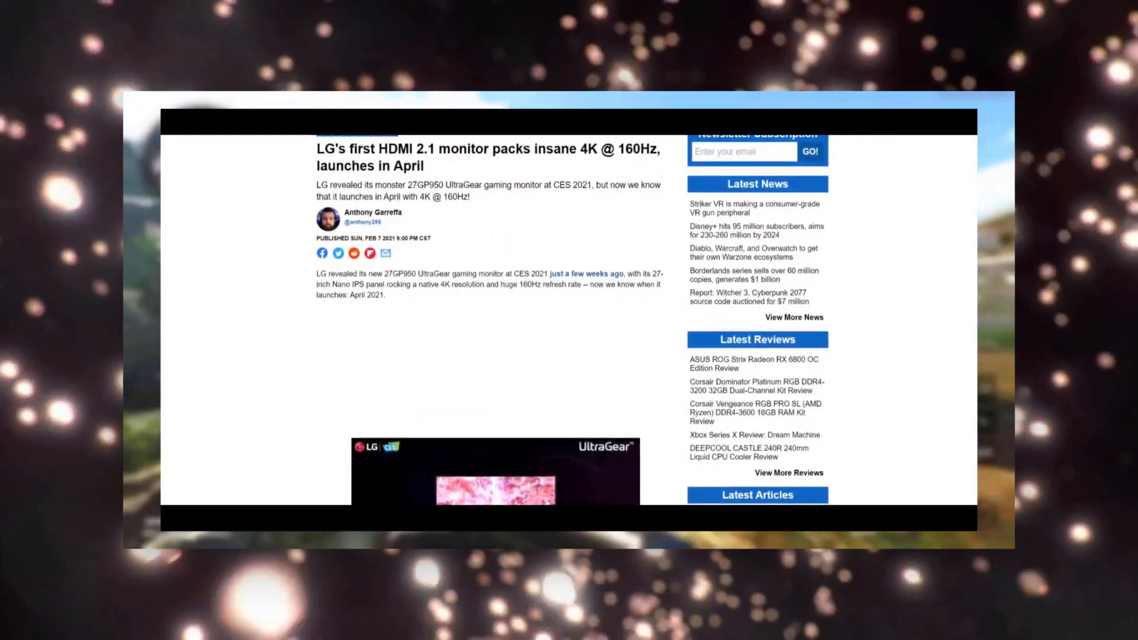
scroll(down, 3)
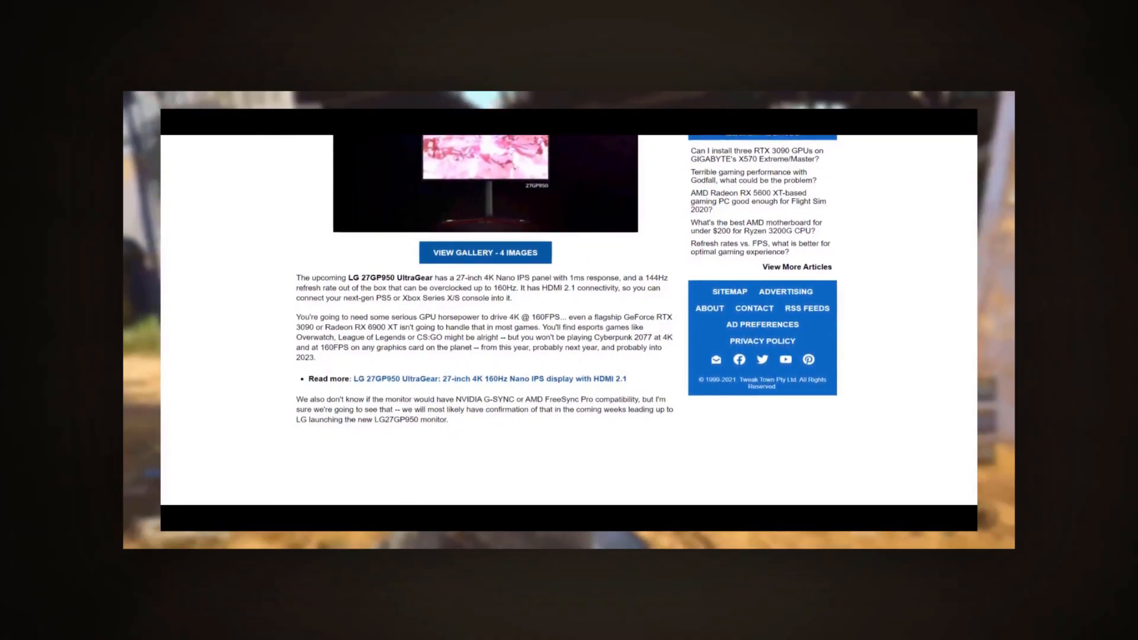
scroll(up, 3)
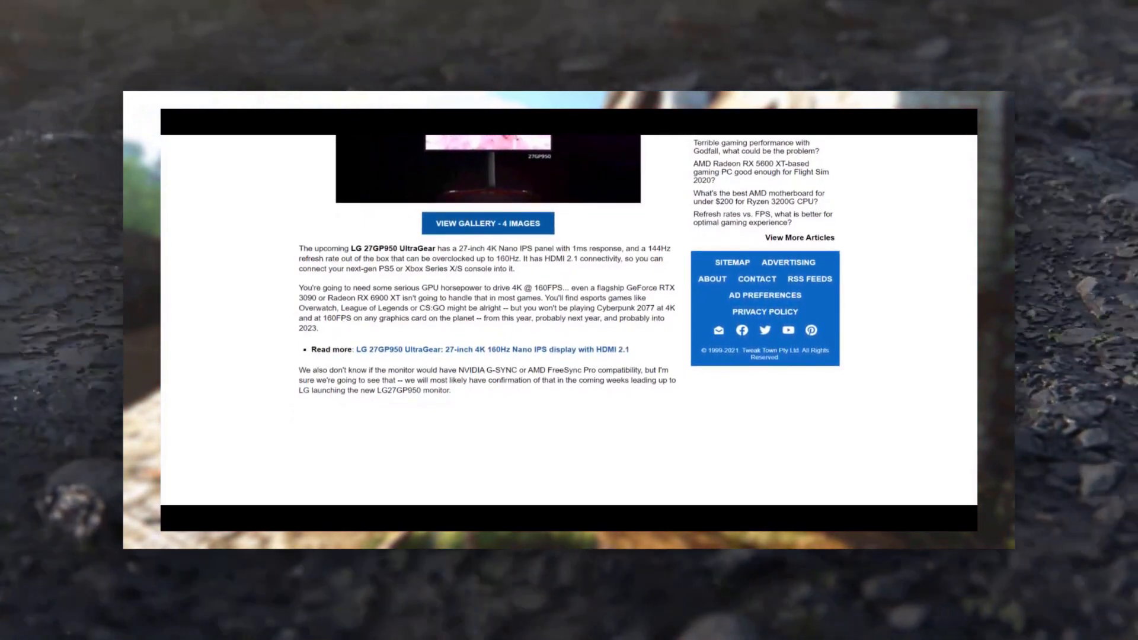
scroll(up, 3)
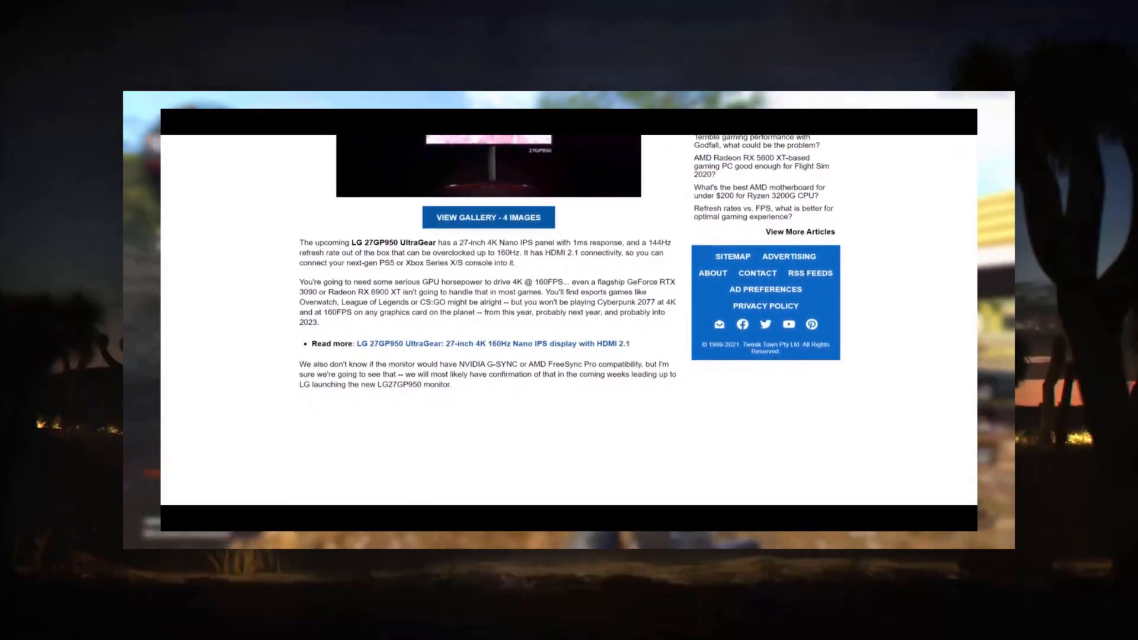